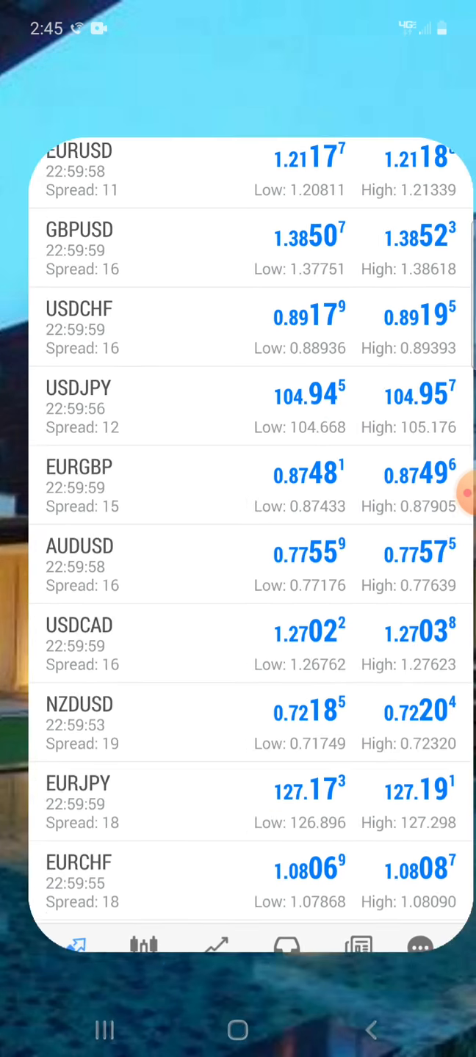
Leave the trading quotes and launch Discord from the home screen apps folder
{"action": "left_click", "coordinate": [237, 1030]}
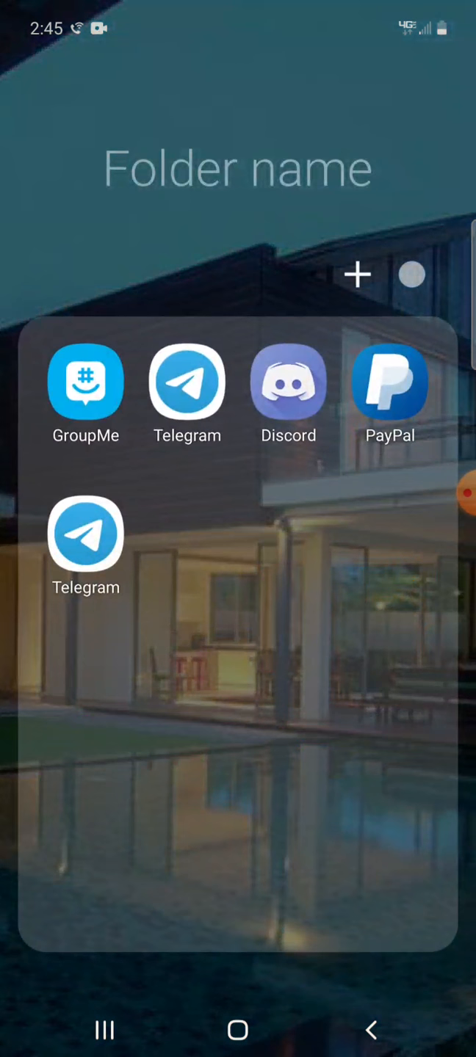
{"action": "left_click", "coordinate": [287, 382]}
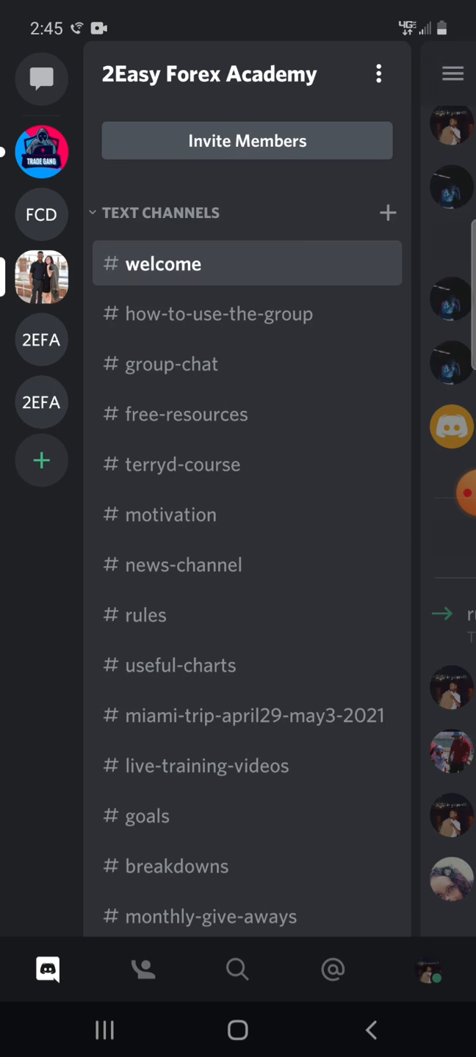
Open 2Easy Forex Academy's #goals channel and scroll back to the Jan 1, 2021 posts
{"action": "scroll", "scroll_direction": "down", "scroll_amount": 3}
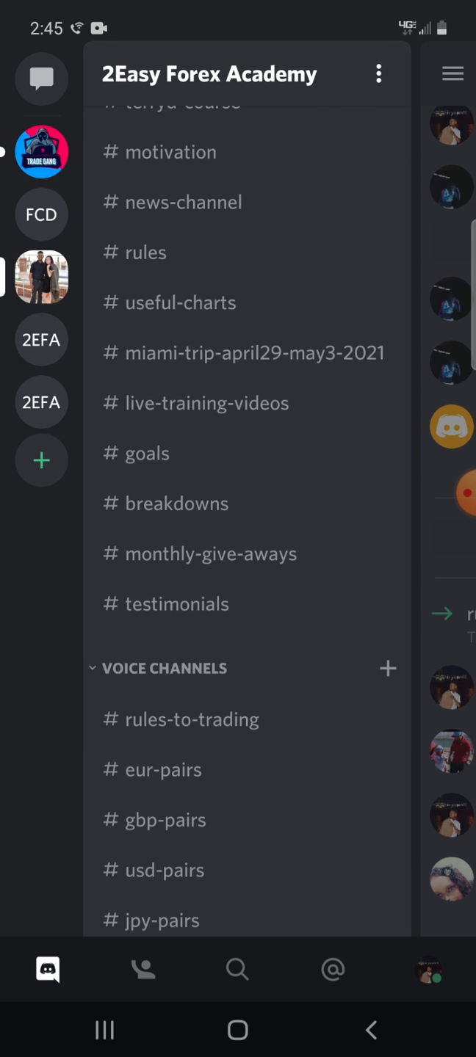
{"action": "left_click", "coordinate": [150, 452]}
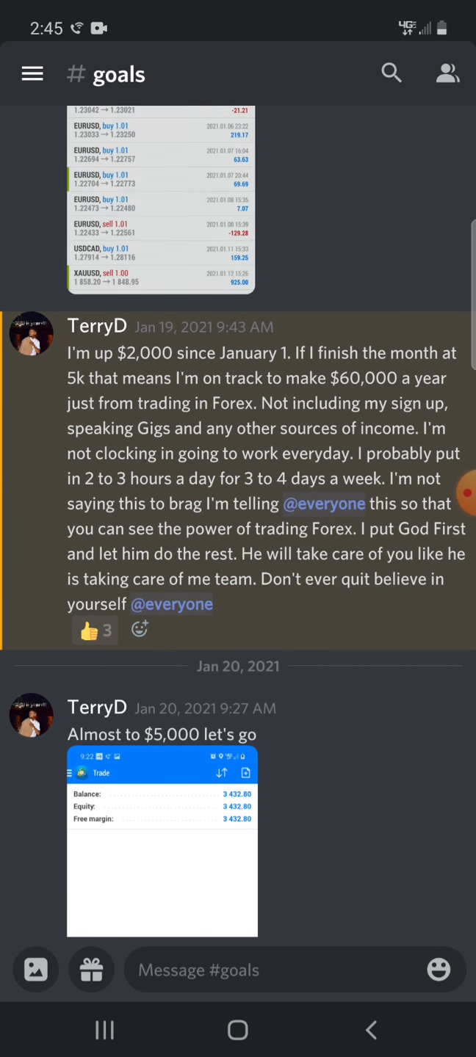
{"action": "scroll", "scroll_direction": "down", "scroll_amount": 3}
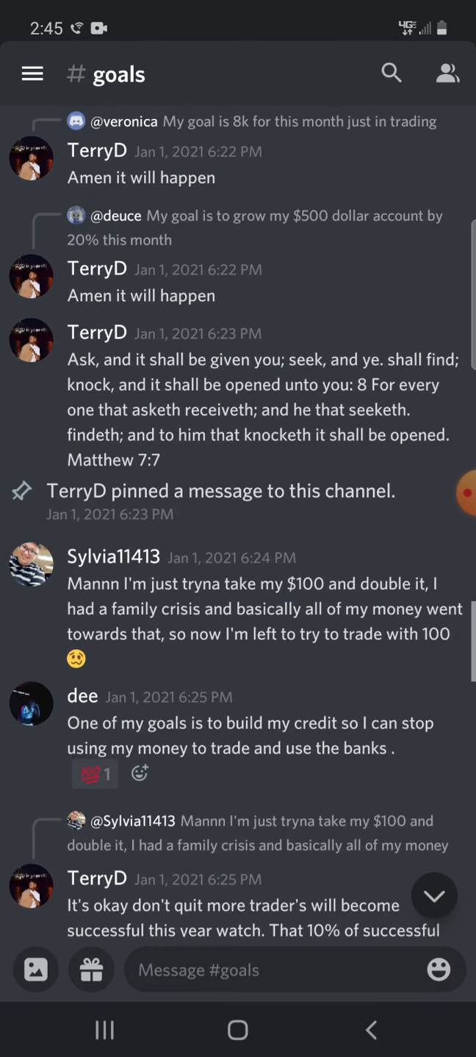
{"action": "scroll", "scroll_direction": "up", "scroll_amount": 3}
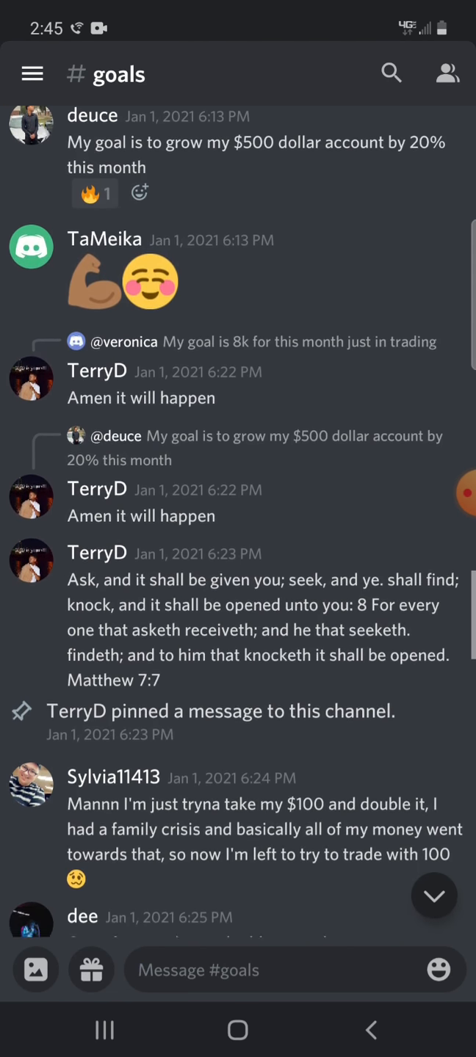
{"action": "scroll", "scroll_direction": "down", "scroll_amount": 3}
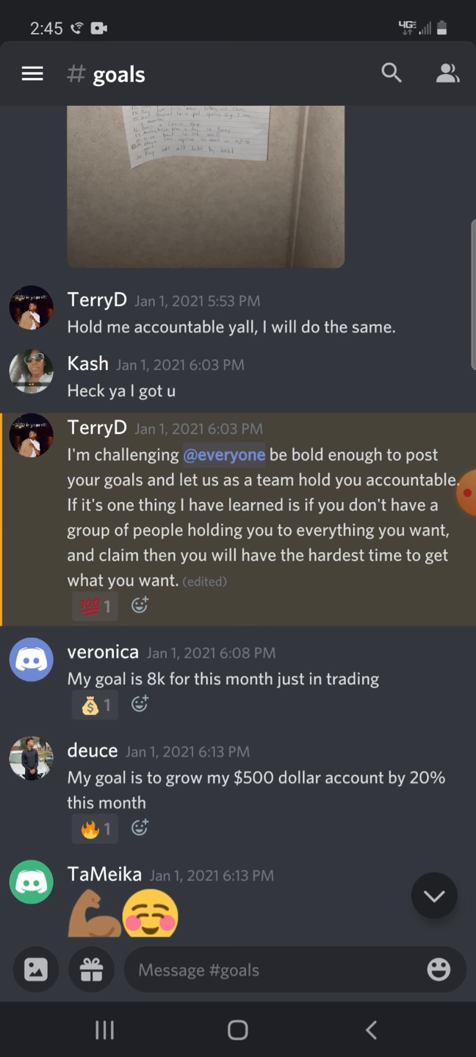
{"action": "left_click", "coordinate": [205, 193]}
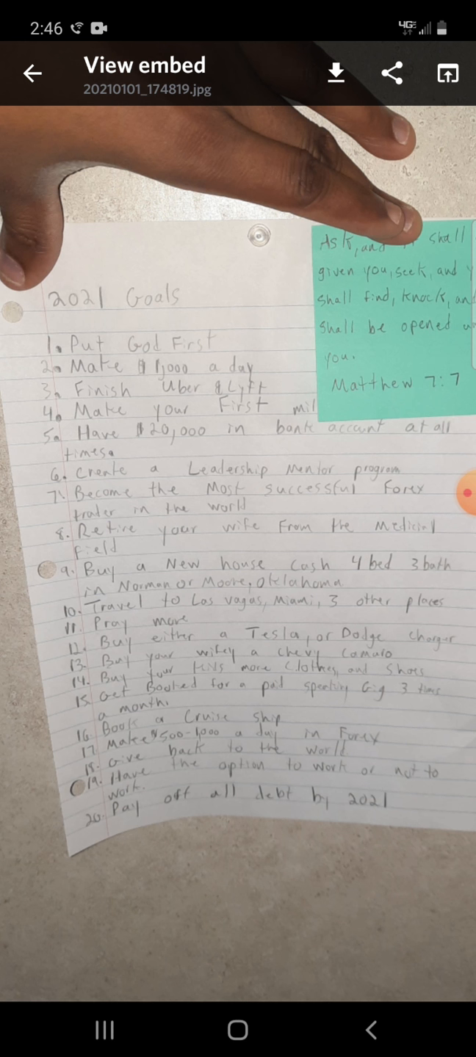
Close the goals photo and exit Discord to the app drawer
{"action": "left_click", "coordinate": [32, 74]}
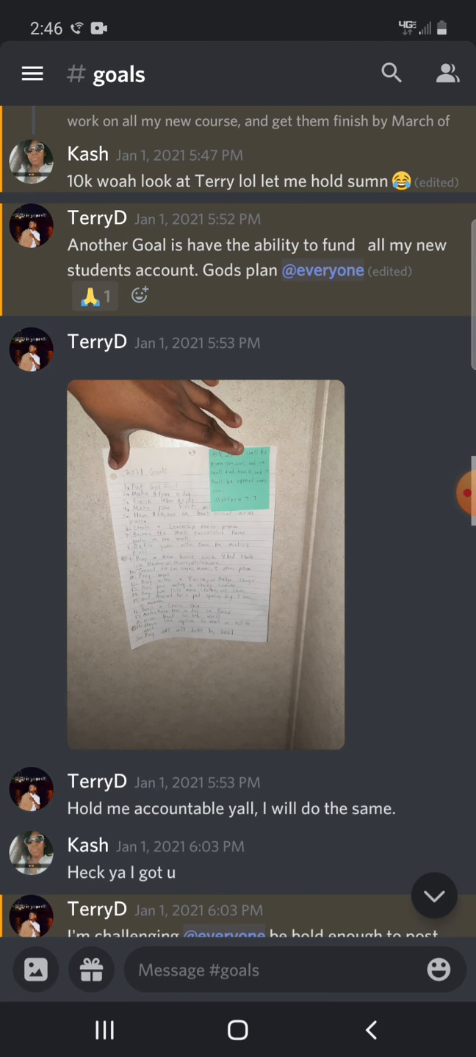
{"action": "left_click", "coordinate": [206, 565]}
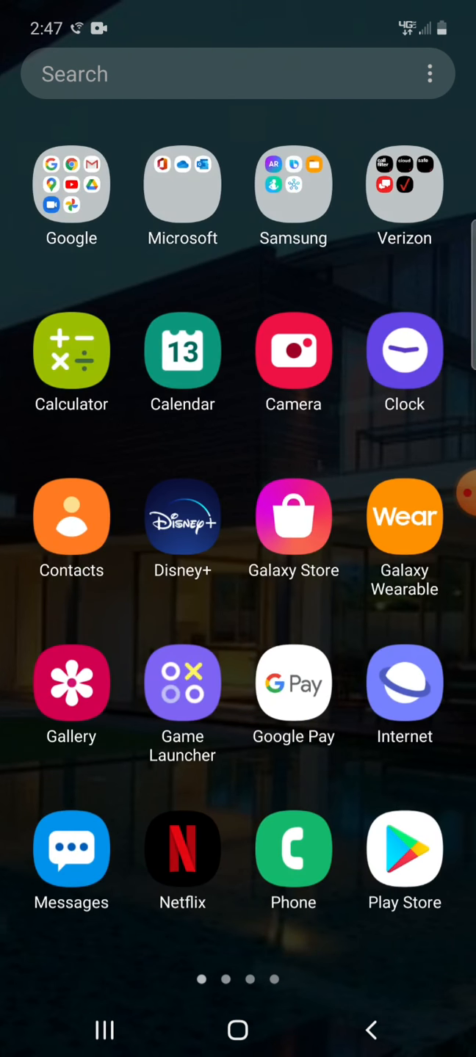
Launch Calculator from the app drawer, with 200 on the display
{"action": "left_click", "coordinate": [72, 350]}
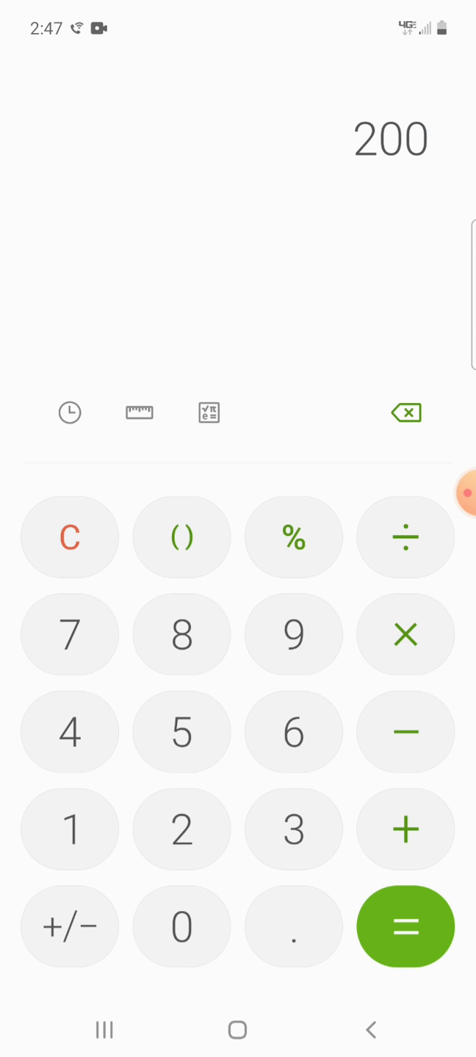
Clear the old entry, compute 200 × 3 = 600, and start 600 × 4
{"action": "left_click", "coordinate": [69, 829]}
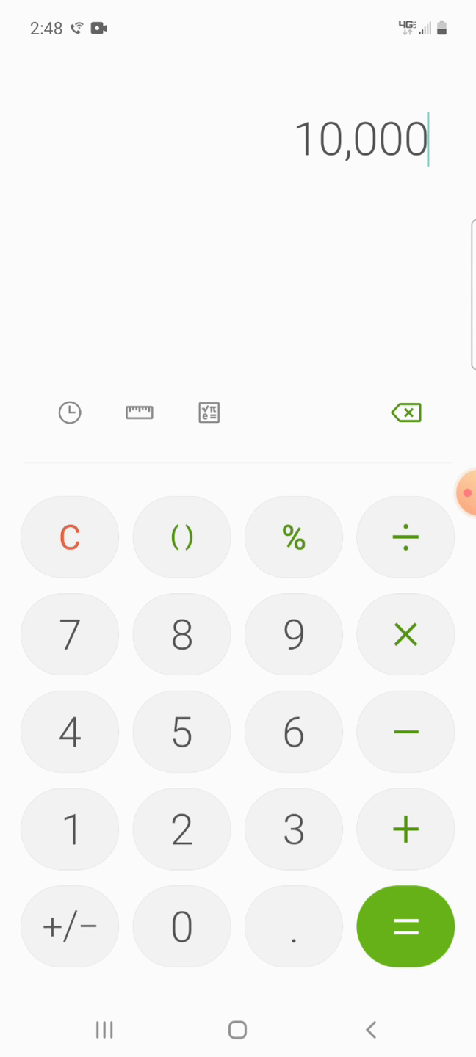
{"action": "left_click", "coordinate": [404, 412]}
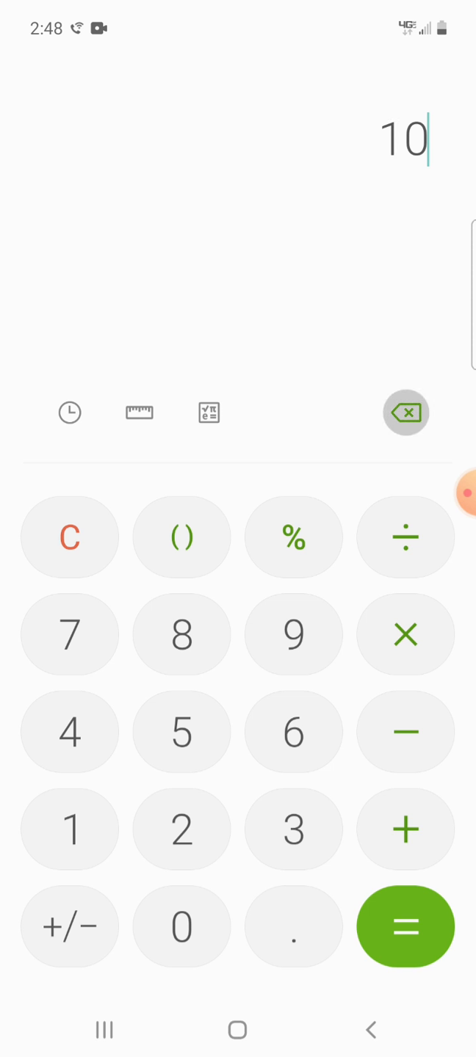
{"action": "left_click", "coordinate": [404, 412]}
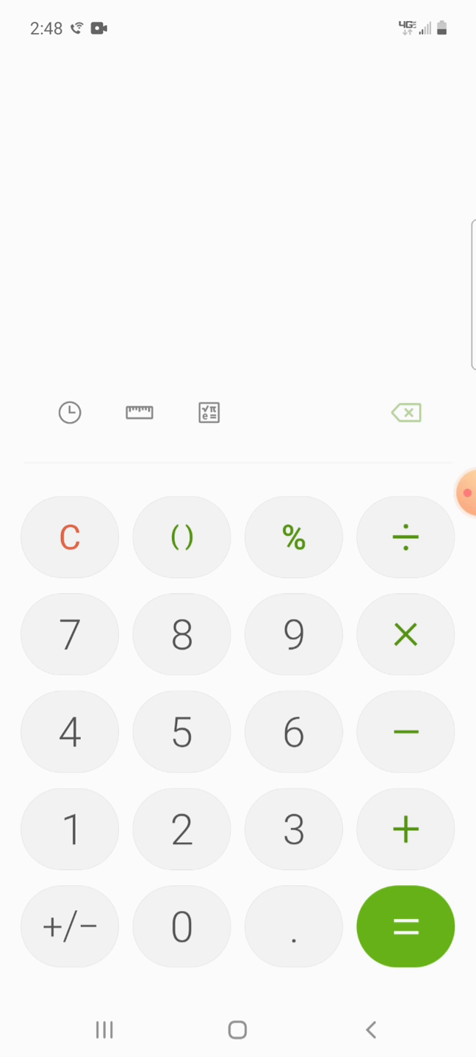
{"action": "left_click", "coordinate": [180, 829]}
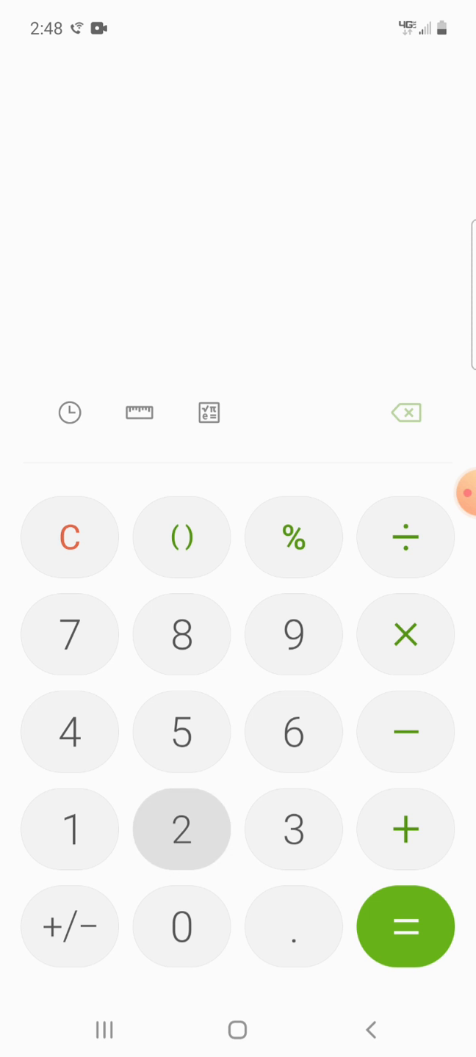
{"action": "left_click", "coordinate": [181, 829]}
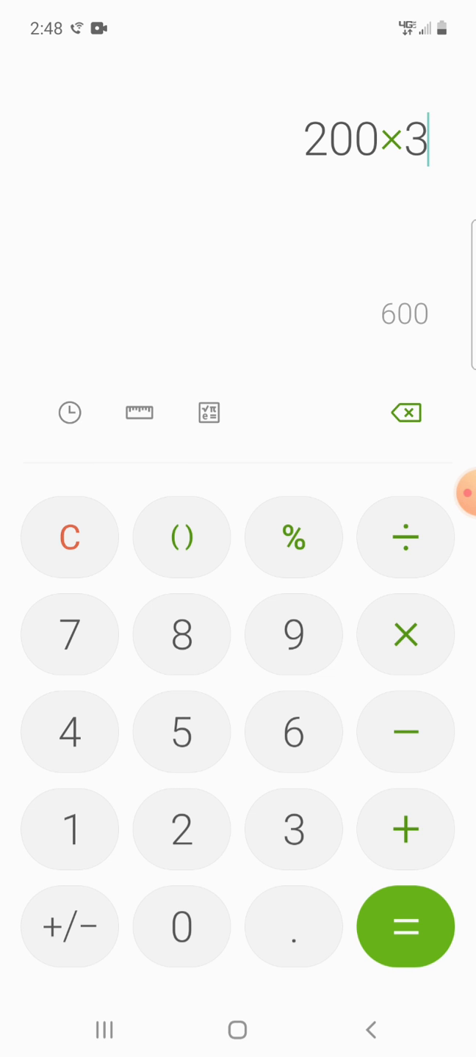
{"action": "left_click", "coordinate": [405, 926]}
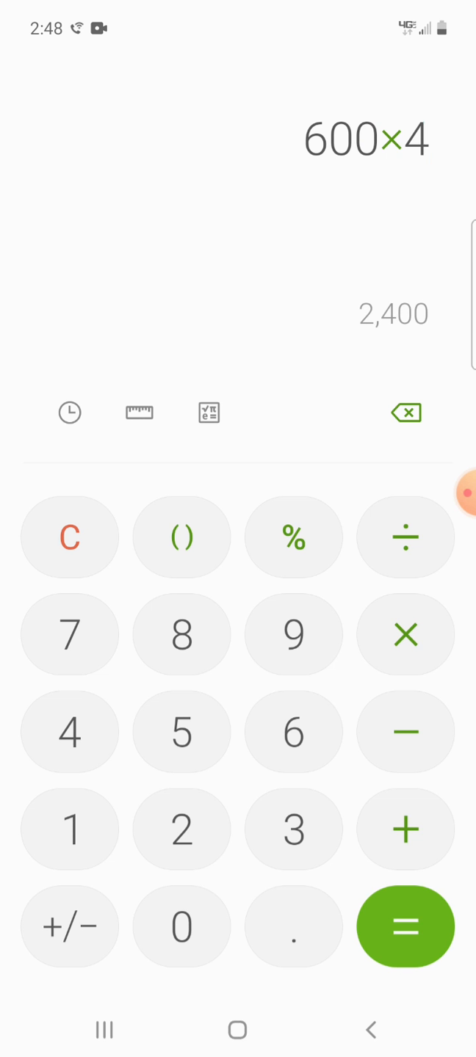
Finish 600 × 4 to get 2,400, then clear the display
{"action": "left_click", "coordinate": [405, 926]}
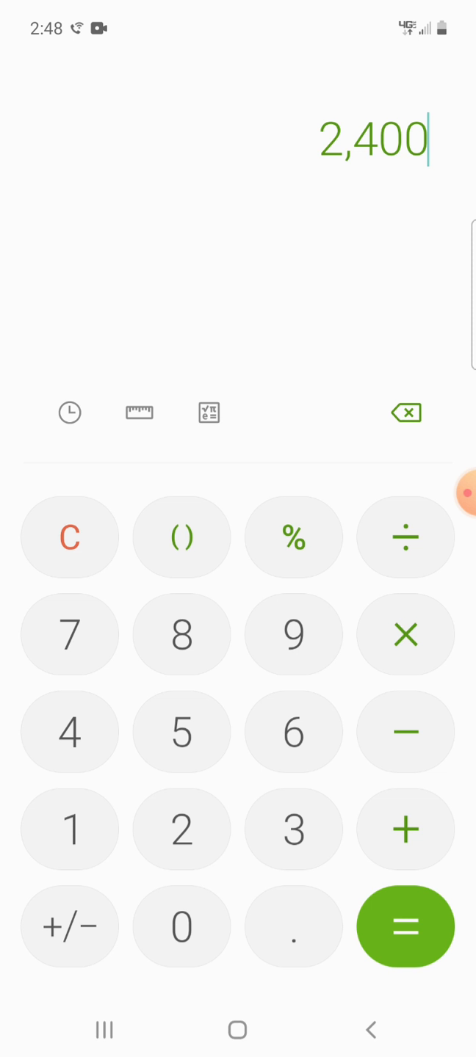
{"action": "left_click", "coordinate": [404, 412]}
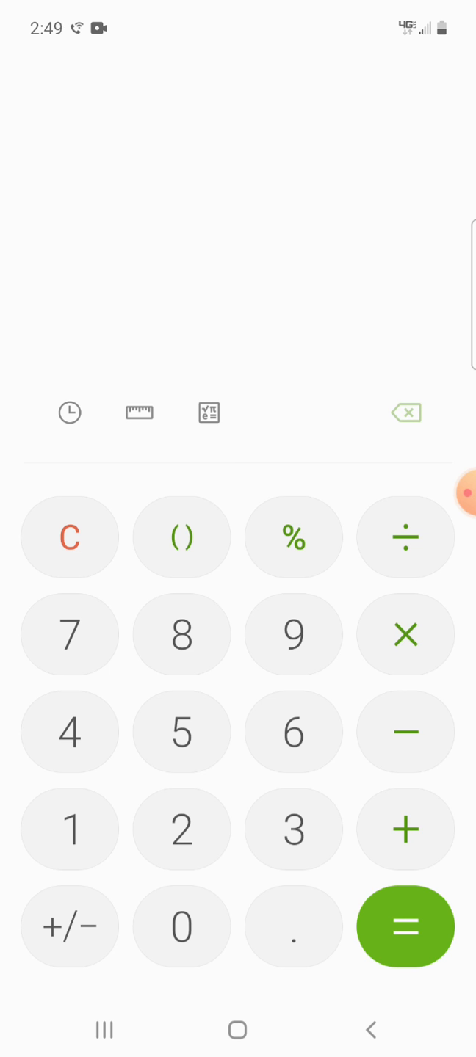
Enter a trial amount of 100, then wipe it with C
{"action": "left_click", "coordinate": [69, 828]}
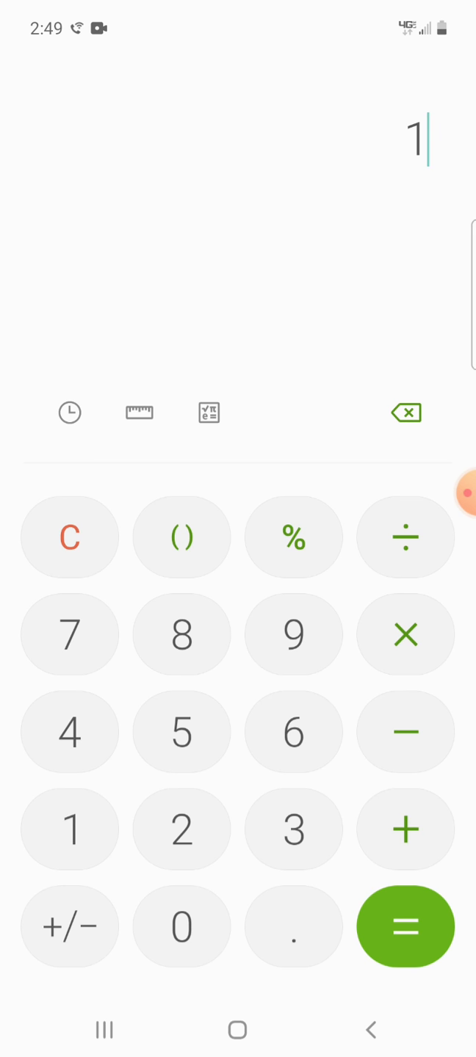
{"action": "left_click", "coordinate": [182, 926]}
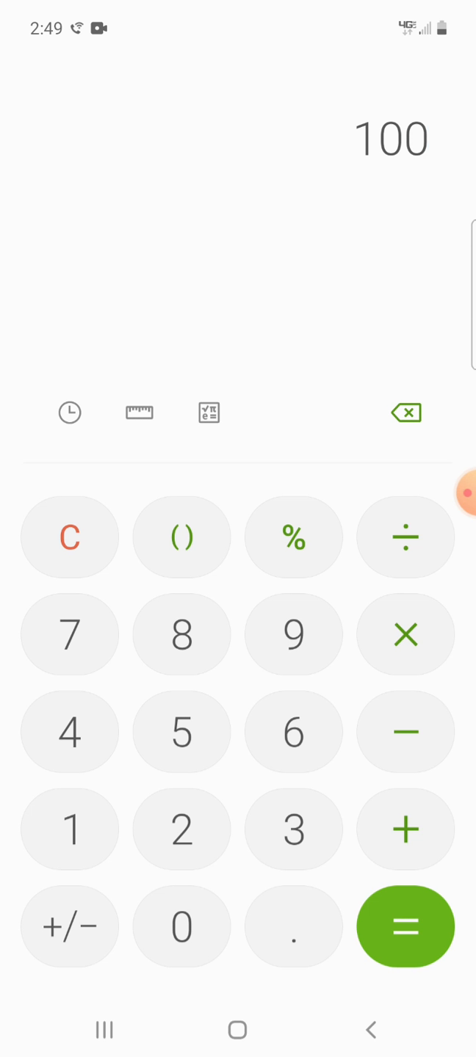
{"action": "left_click", "coordinate": [292, 829]}
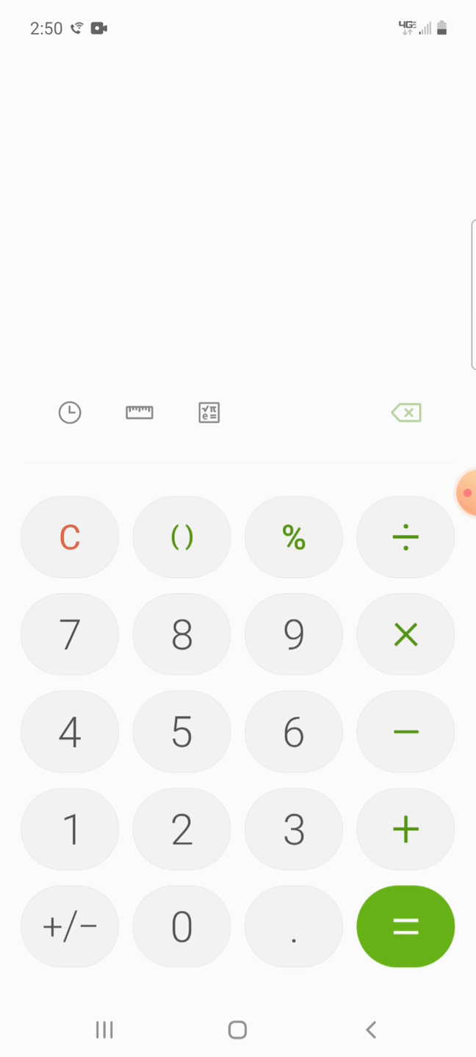
{"action": "left_click", "coordinate": [180, 926]}
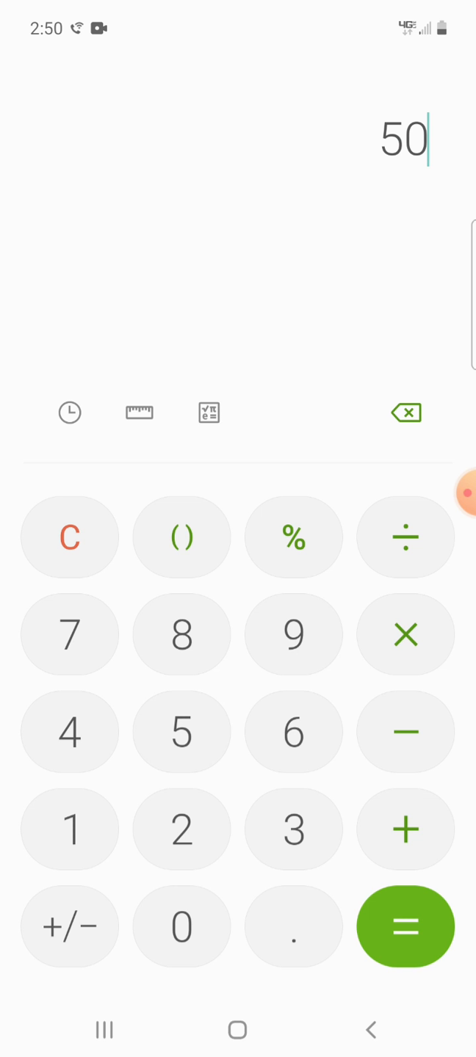
{"action": "left_click", "coordinate": [69, 828]}
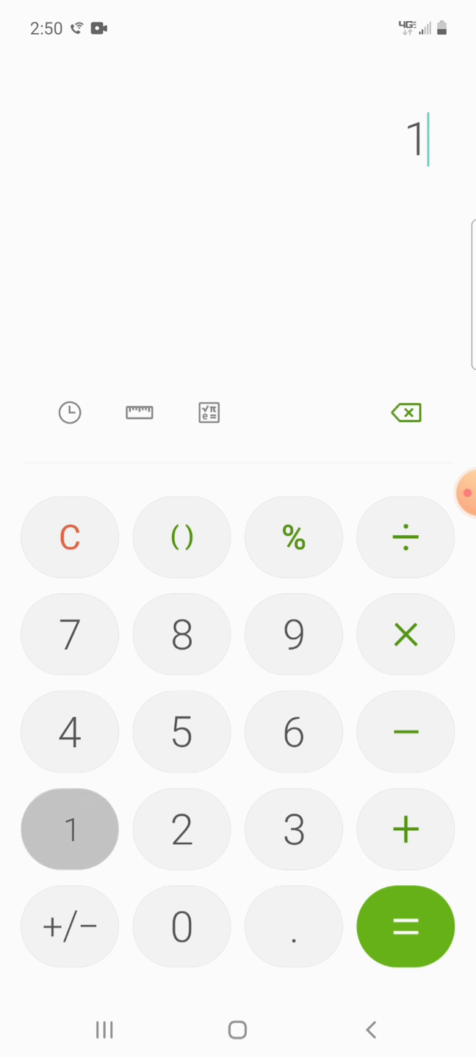
{"action": "left_click", "coordinate": [181, 926]}
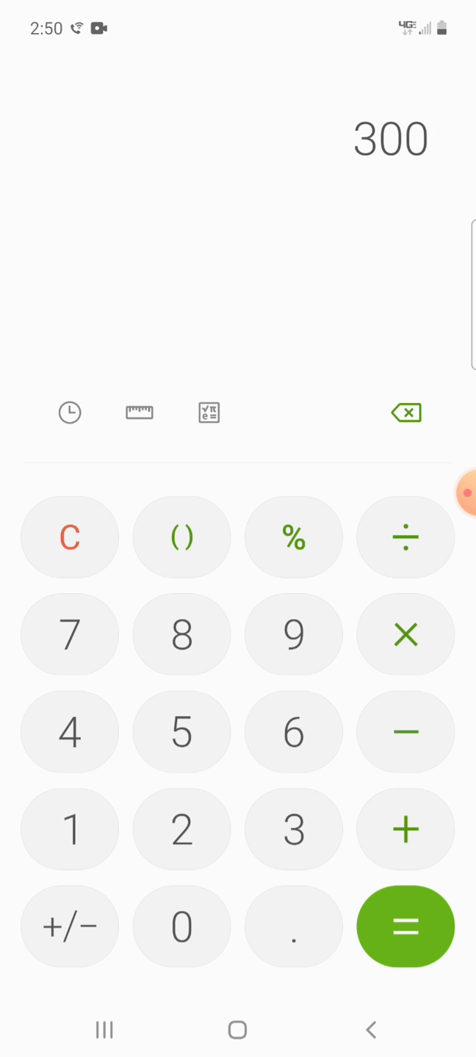
{"action": "left_click", "coordinate": [404, 635]}
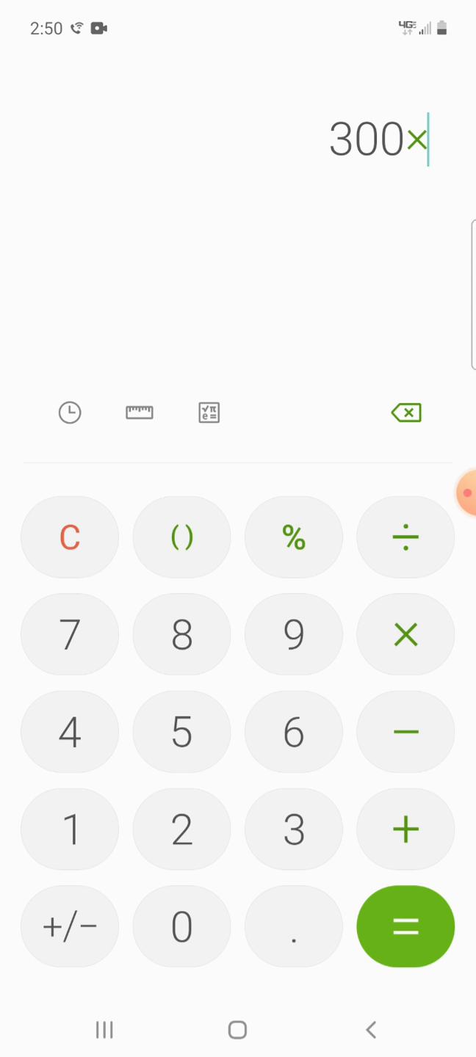
{"action": "left_click", "coordinate": [69, 732]}
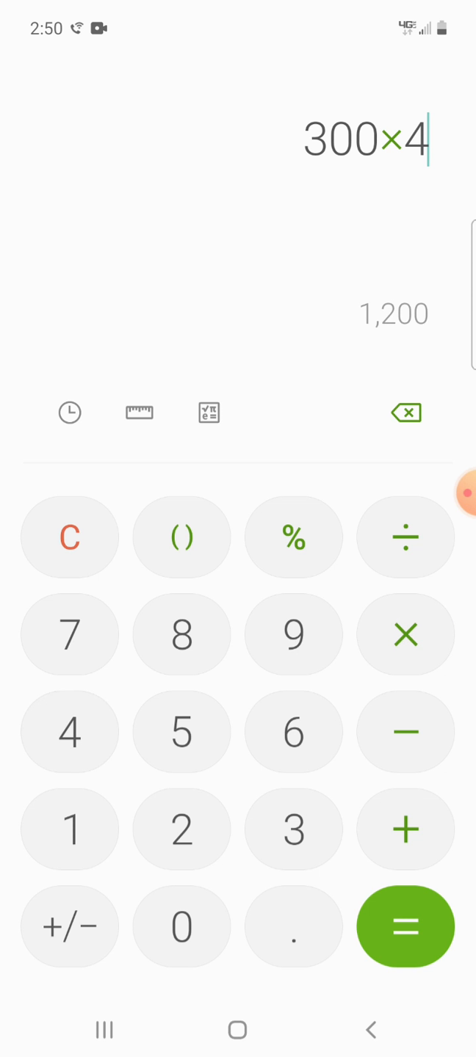
{"action": "left_click", "coordinate": [404, 411]}
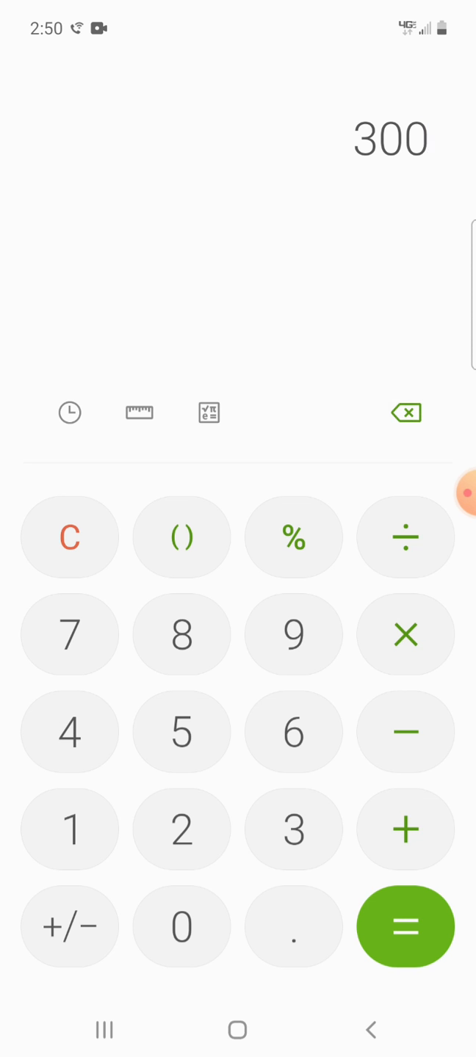
{"action": "left_click", "coordinate": [69, 732]}
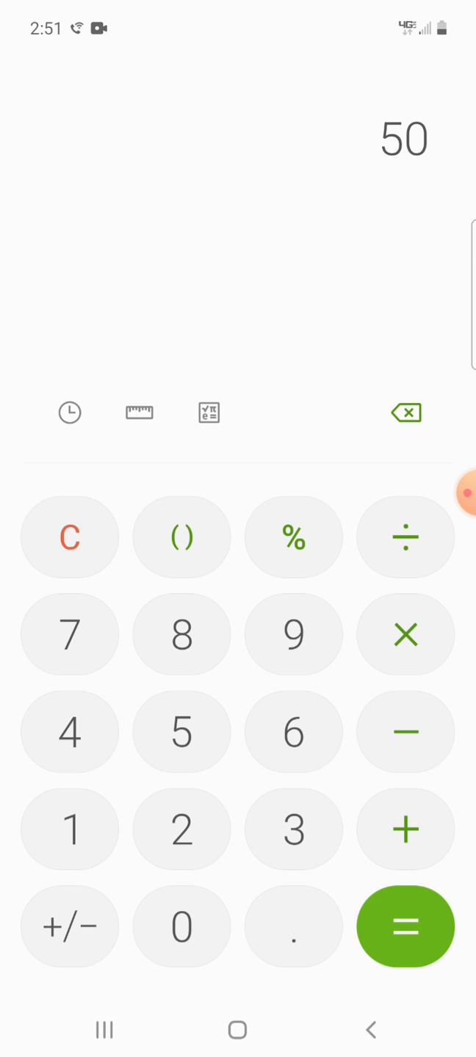
{"action": "left_click", "coordinate": [404, 411]}
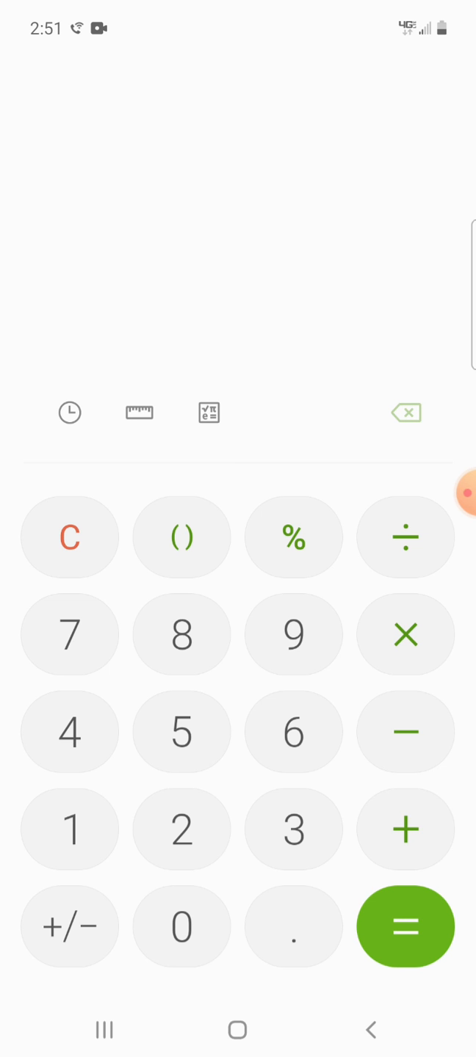
Chain 300 × 4 = 1,200, 1,200 × 4 = 4,800, then 4,800 × 12 = 57,600
{"action": "left_click", "coordinate": [182, 926]}
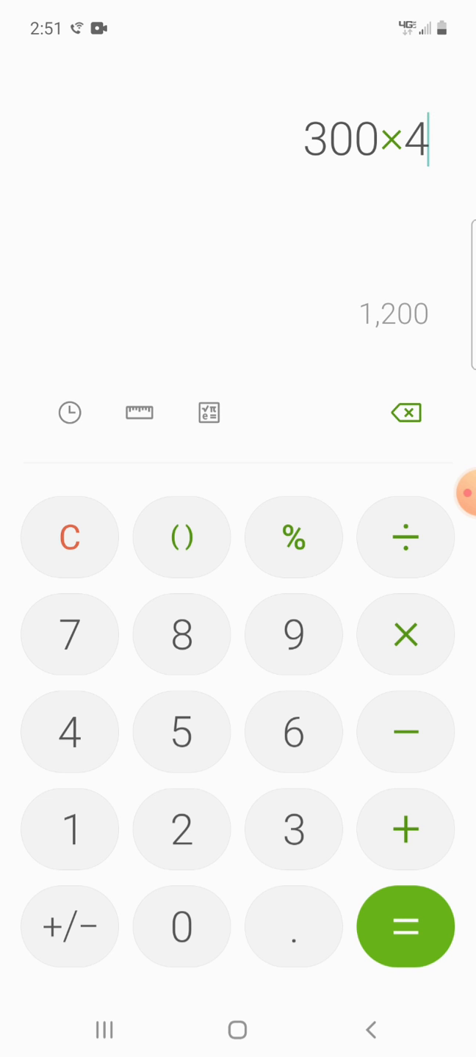
{"action": "left_click", "coordinate": [404, 926]}
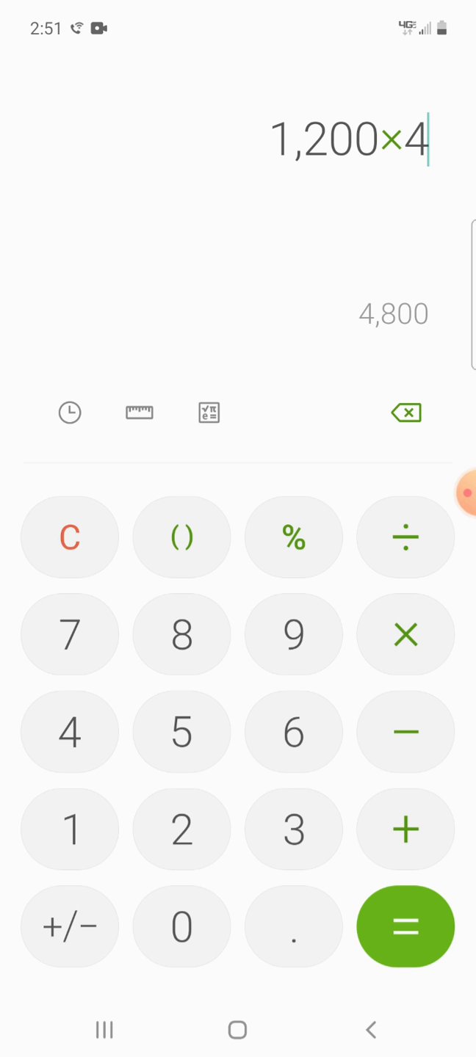
{"action": "left_click", "coordinate": [405, 926]}
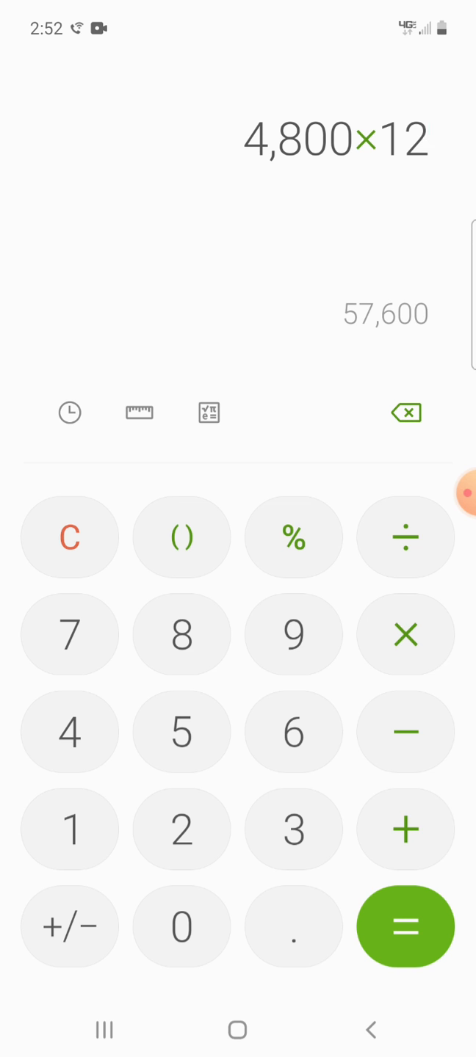
Backspace to 4,800, clear, and enter a new figure of 10,000
{"action": "left_click", "coordinate": [405, 412]}
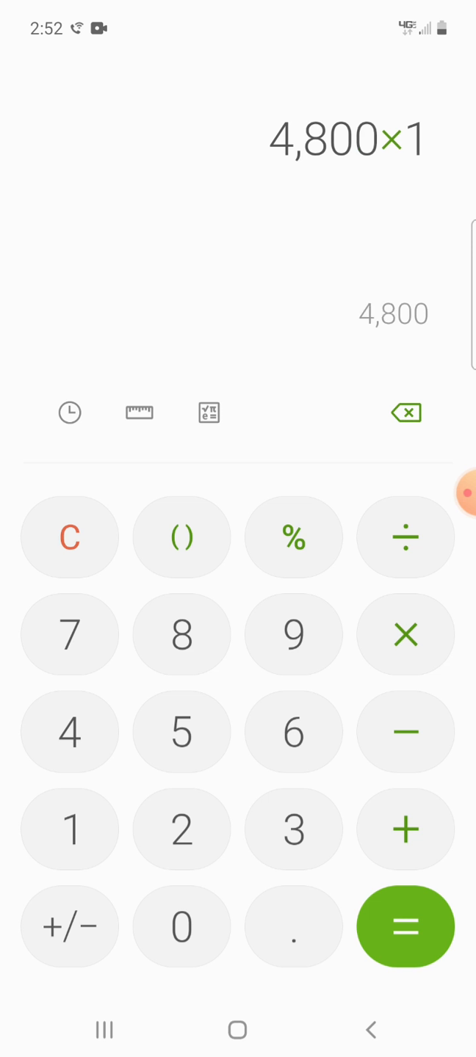
{"action": "left_click", "coordinate": [405, 412]}
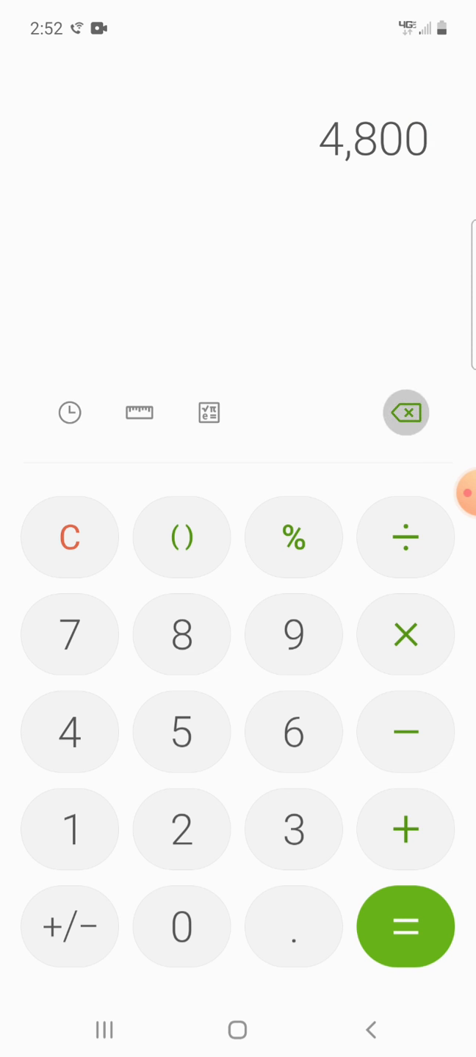
{"action": "left_click", "coordinate": [182, 731]}
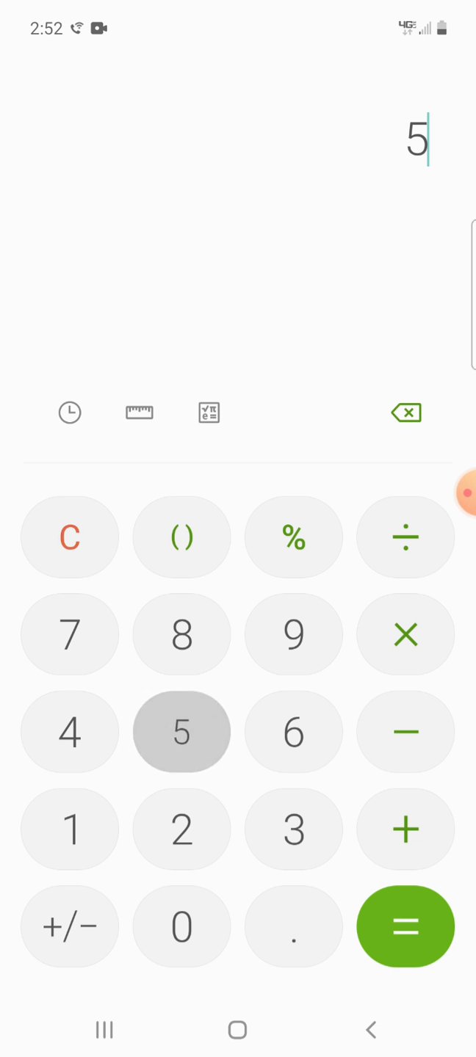
{"action": "left_click", "coordinate": [181, 925]}
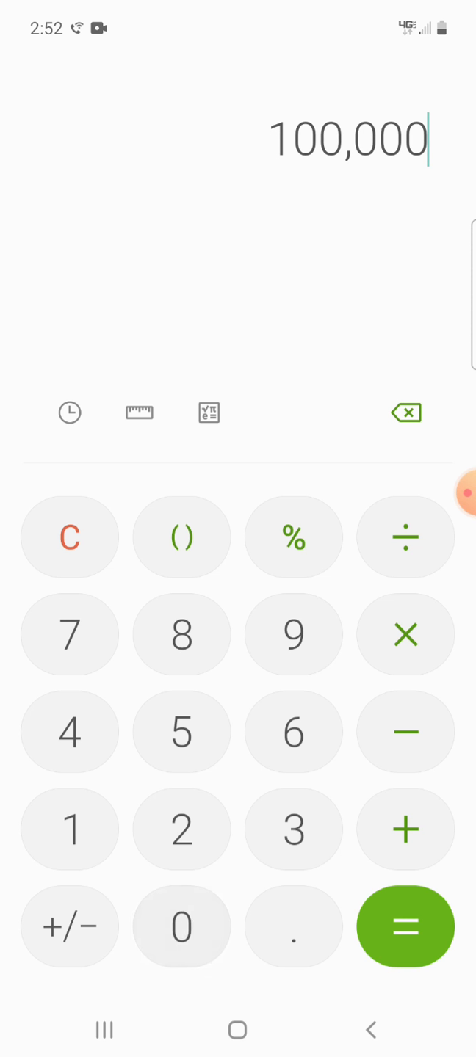
{"action": "left_click", "coordinate": [405, 411]}
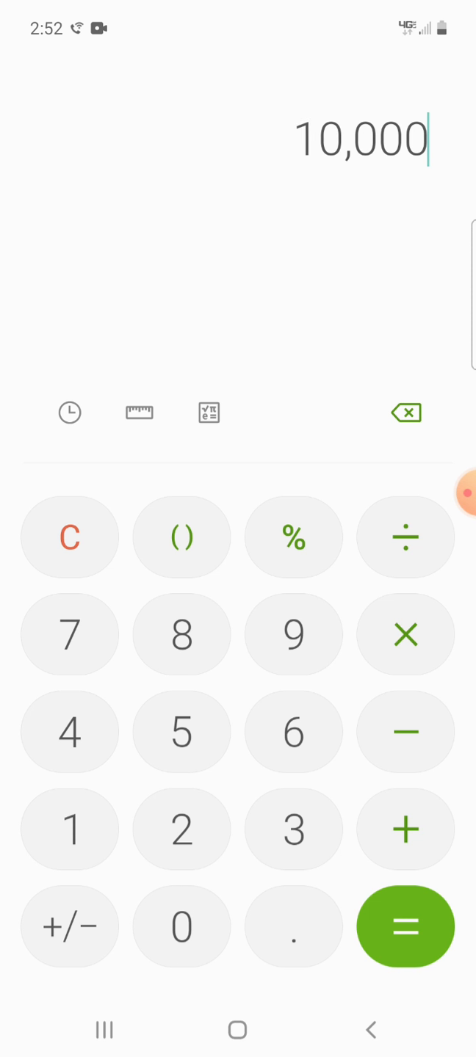